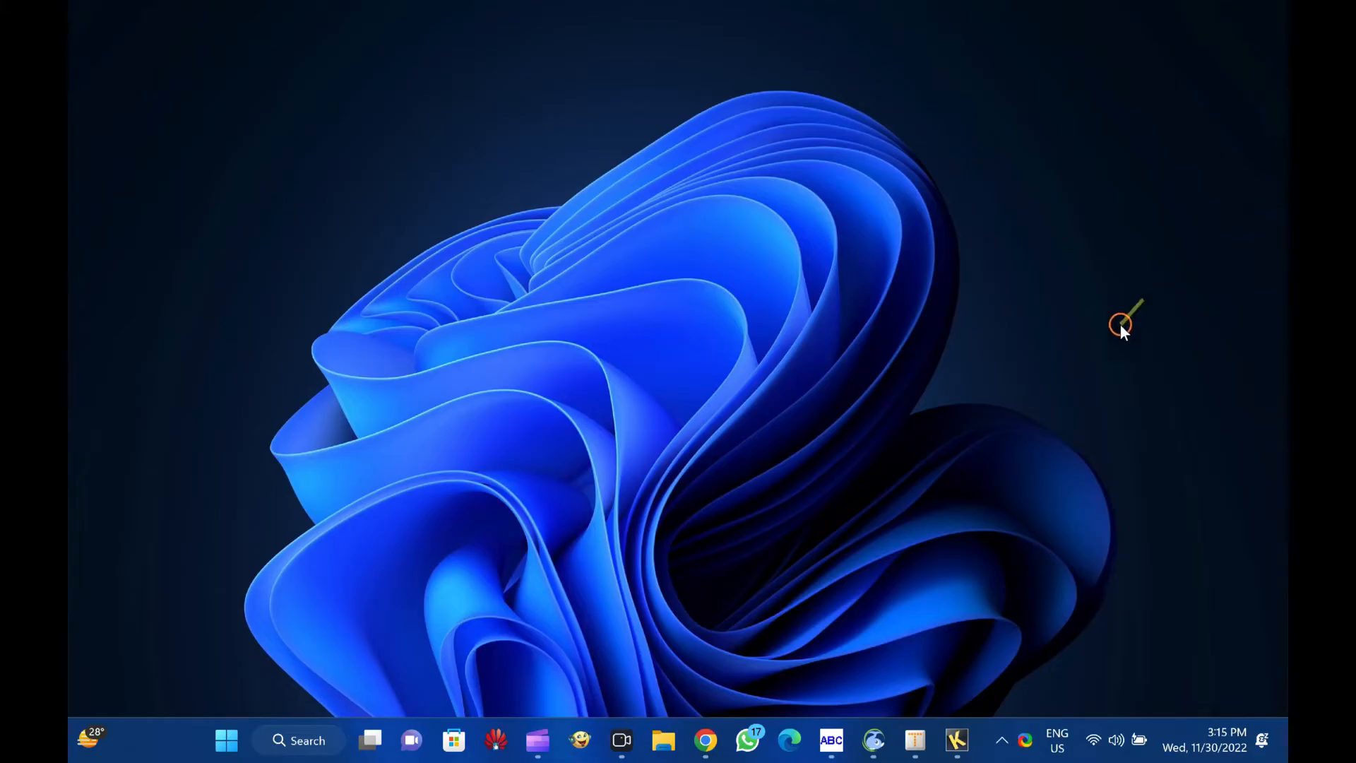
Launch TutorType from the taskbar so its name-entry welcome screen appears
{"action": "left_click", "coordinate": [830, 741]}
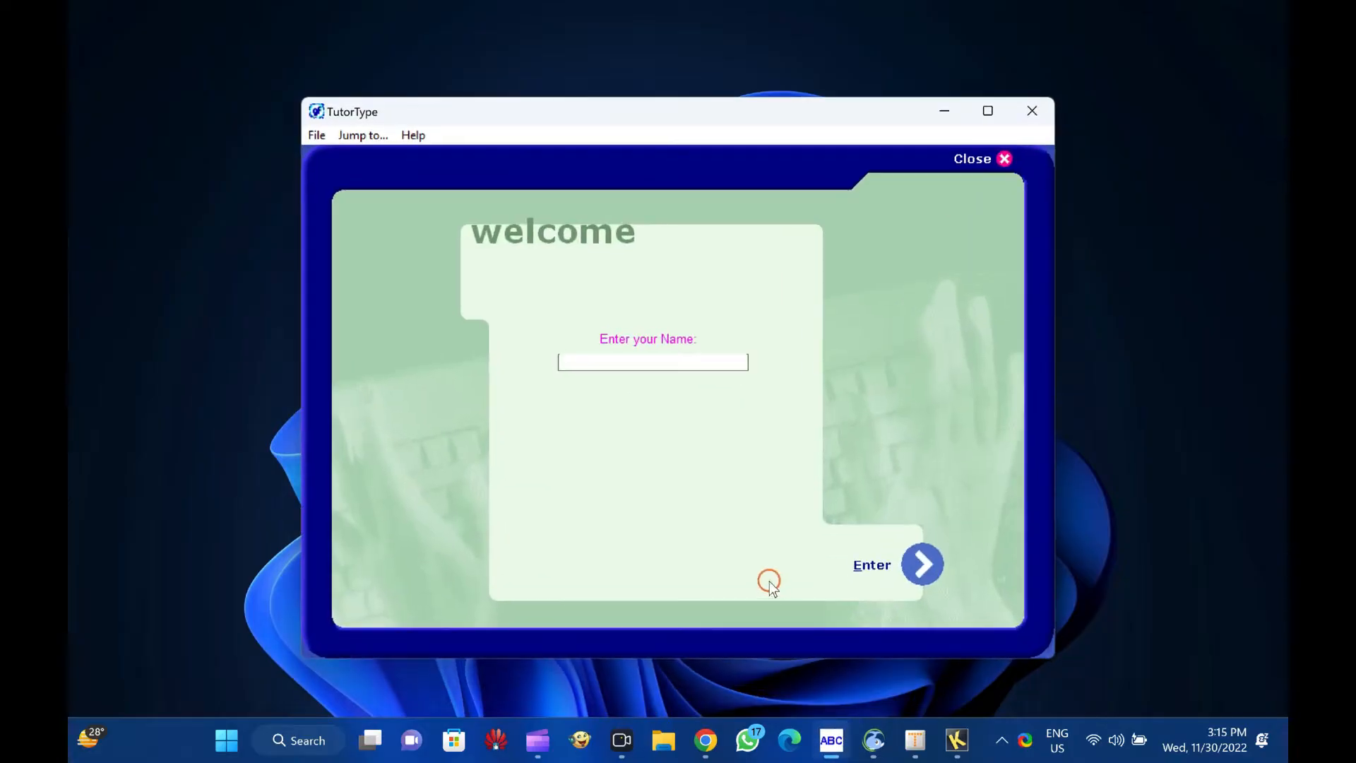
Enter the user name 'kamlesh' and continue to the Studying page
{"action": "type", "text": "k"}
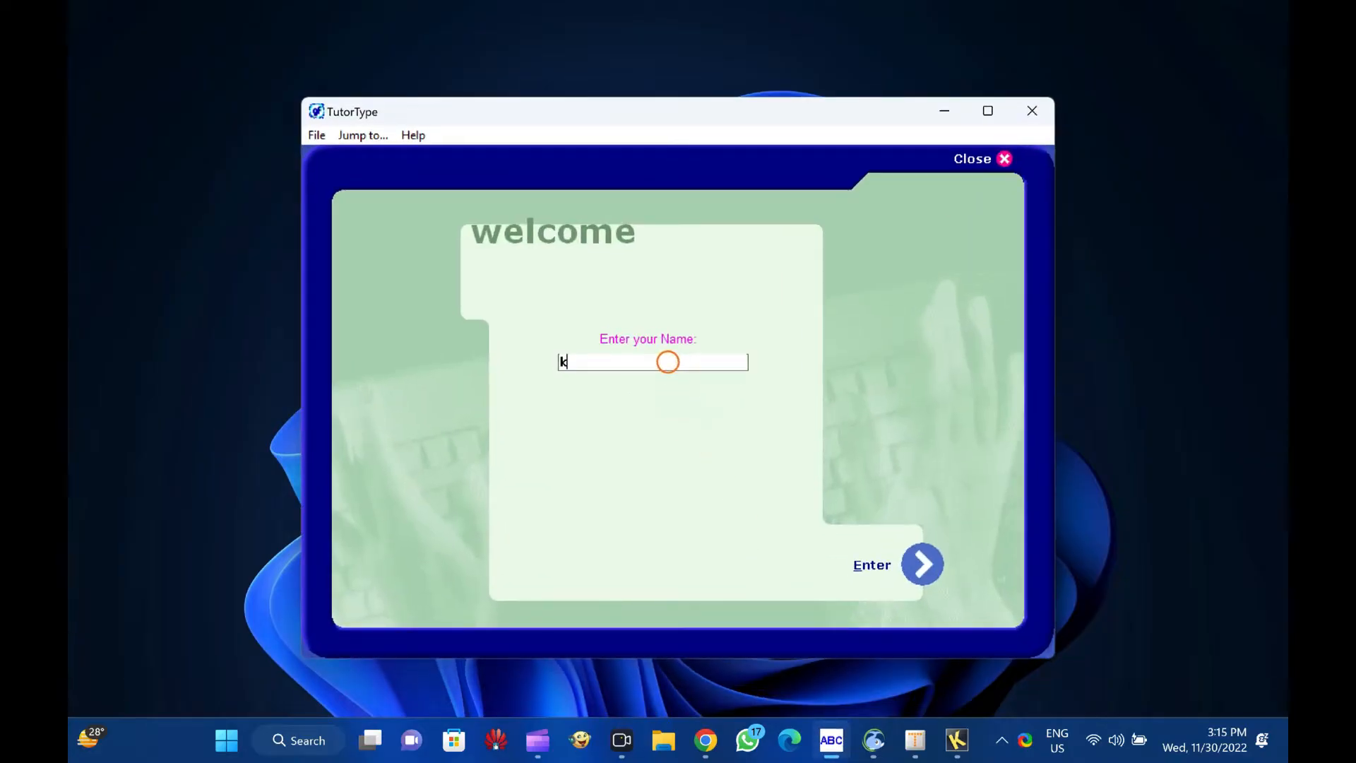
{"action": "type", "text": "amlesh"}
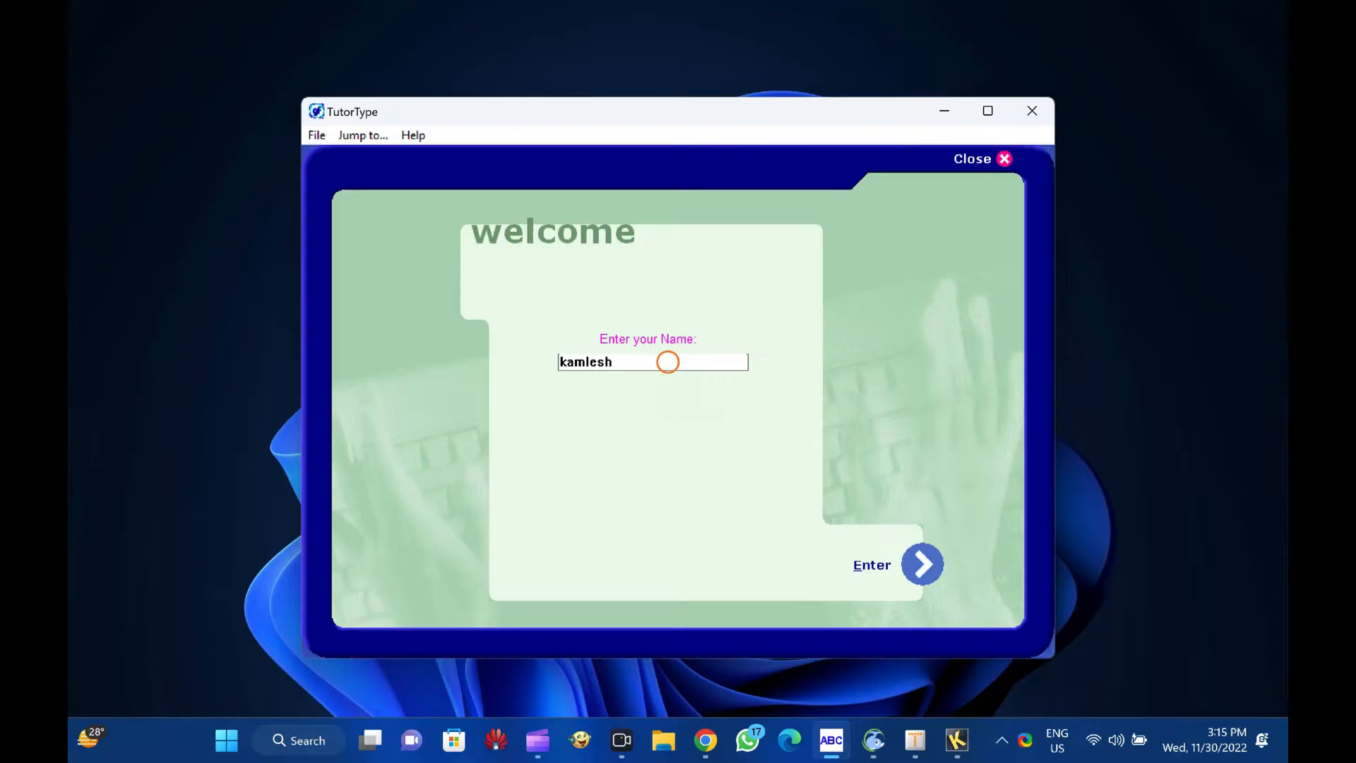
{"action": "double_click", "coordinate": [585, 362]}
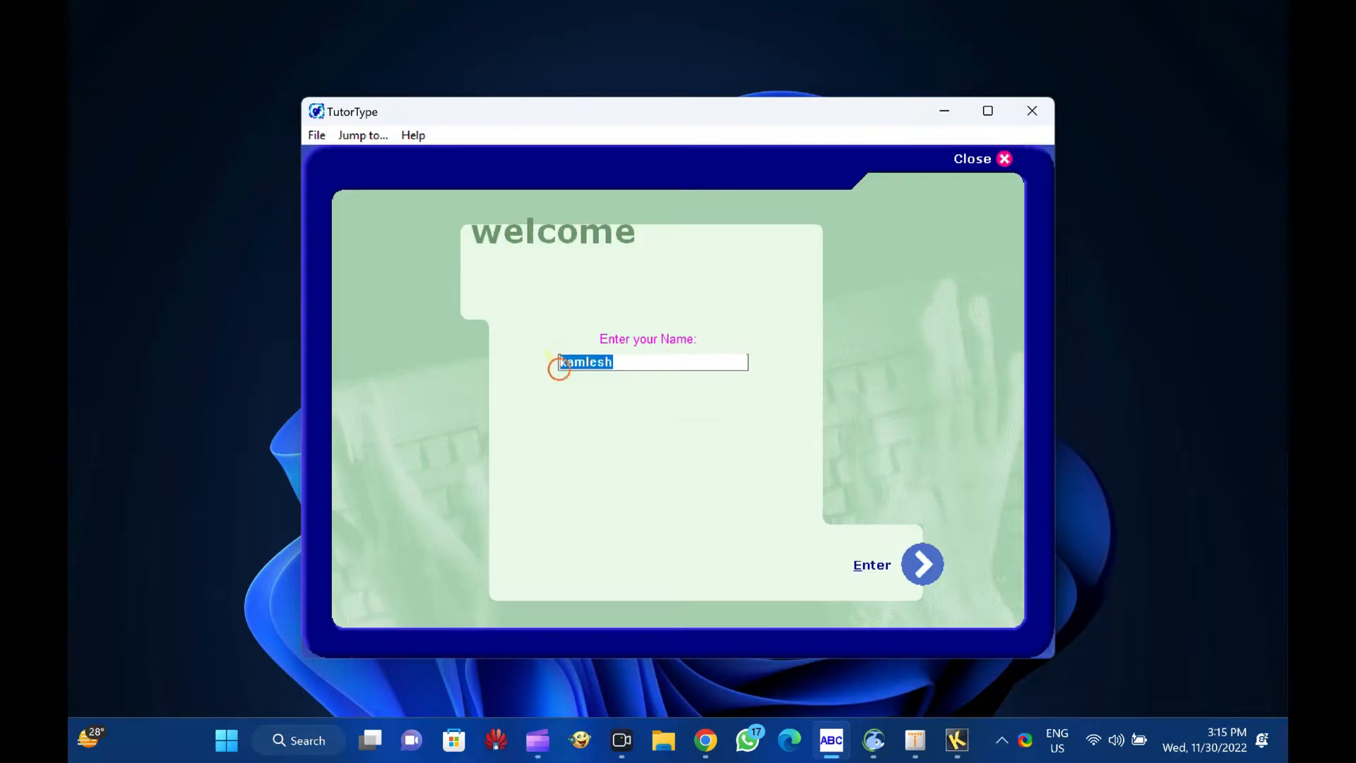
{"action": "left_click", "coordinate": [921, 564]}
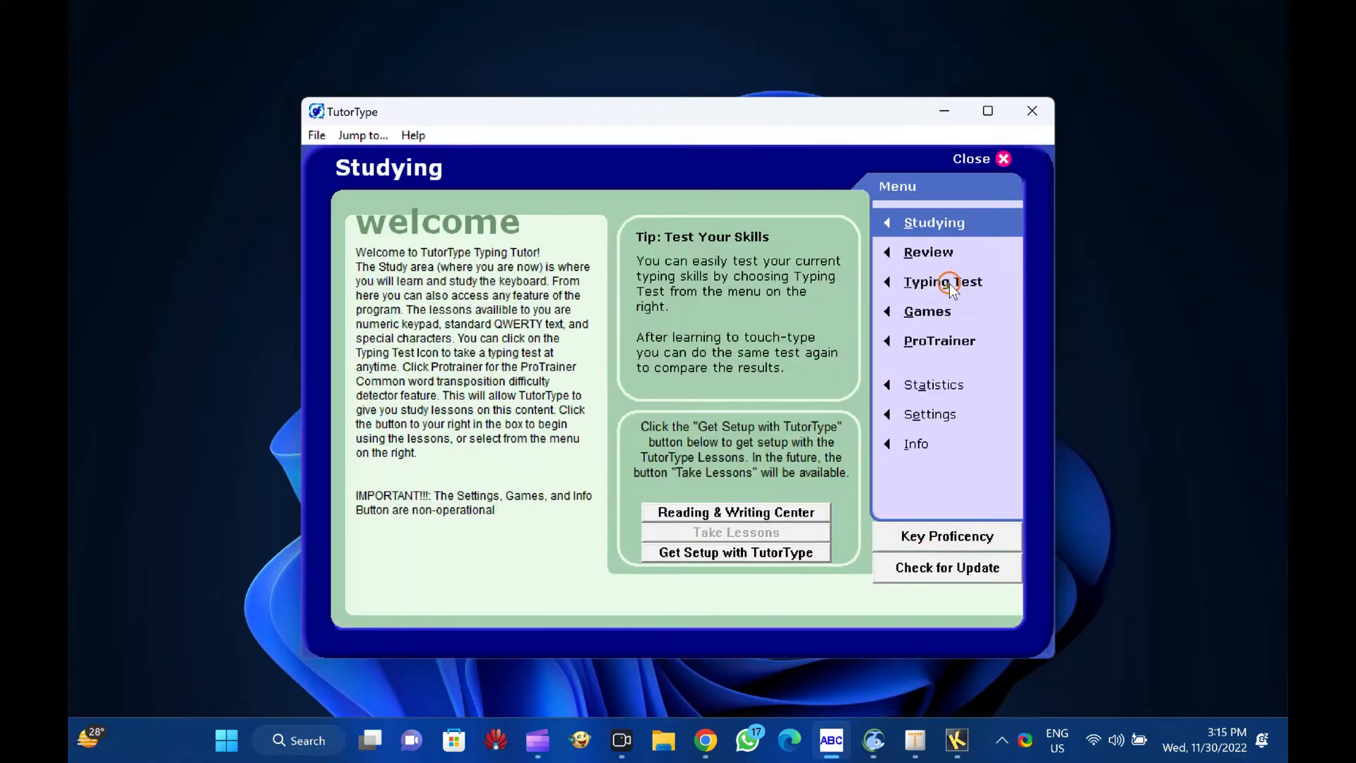
Go into the Typing Test past its intro so 'I am using TutorType' is ready at zero right and wrong
{"action": "left_click", "coordinate": [943, 283]}
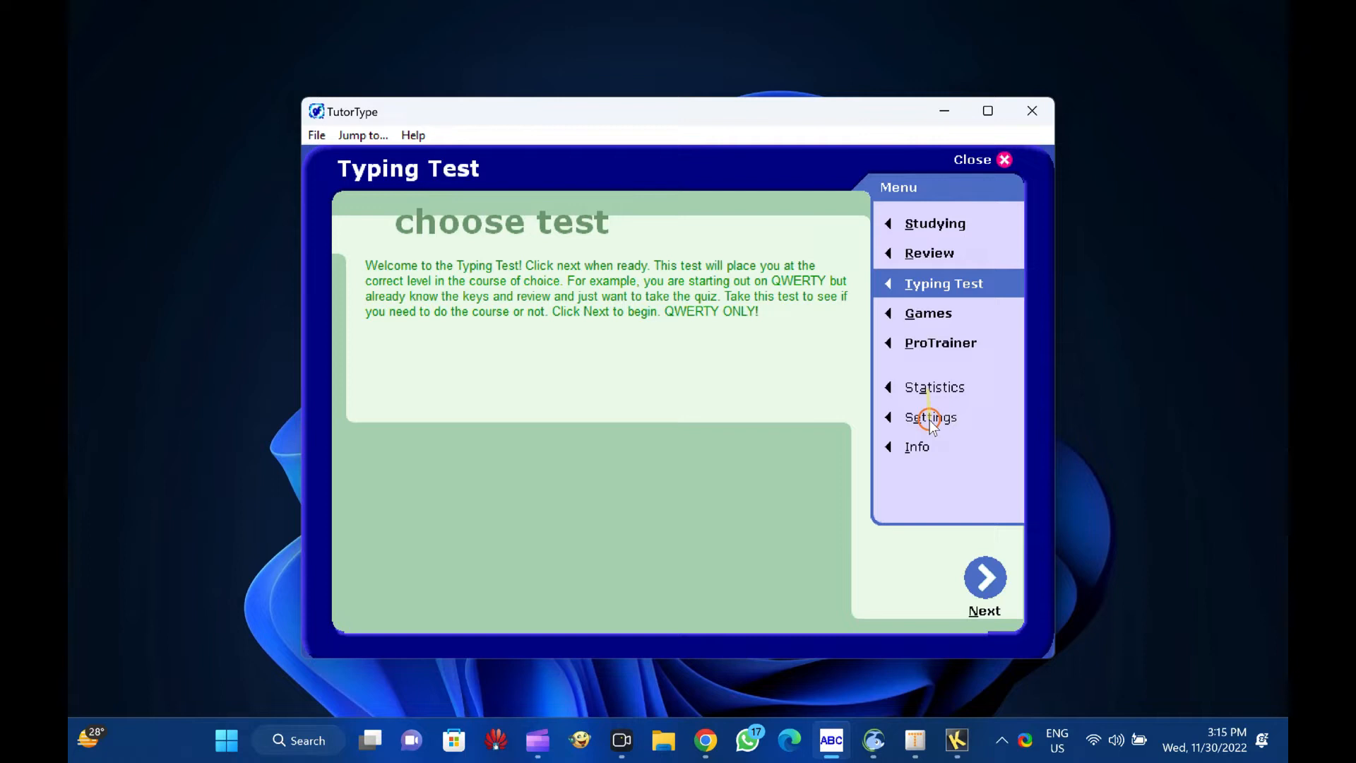
{"action": "left_click", "coordinate": [985, 578]}
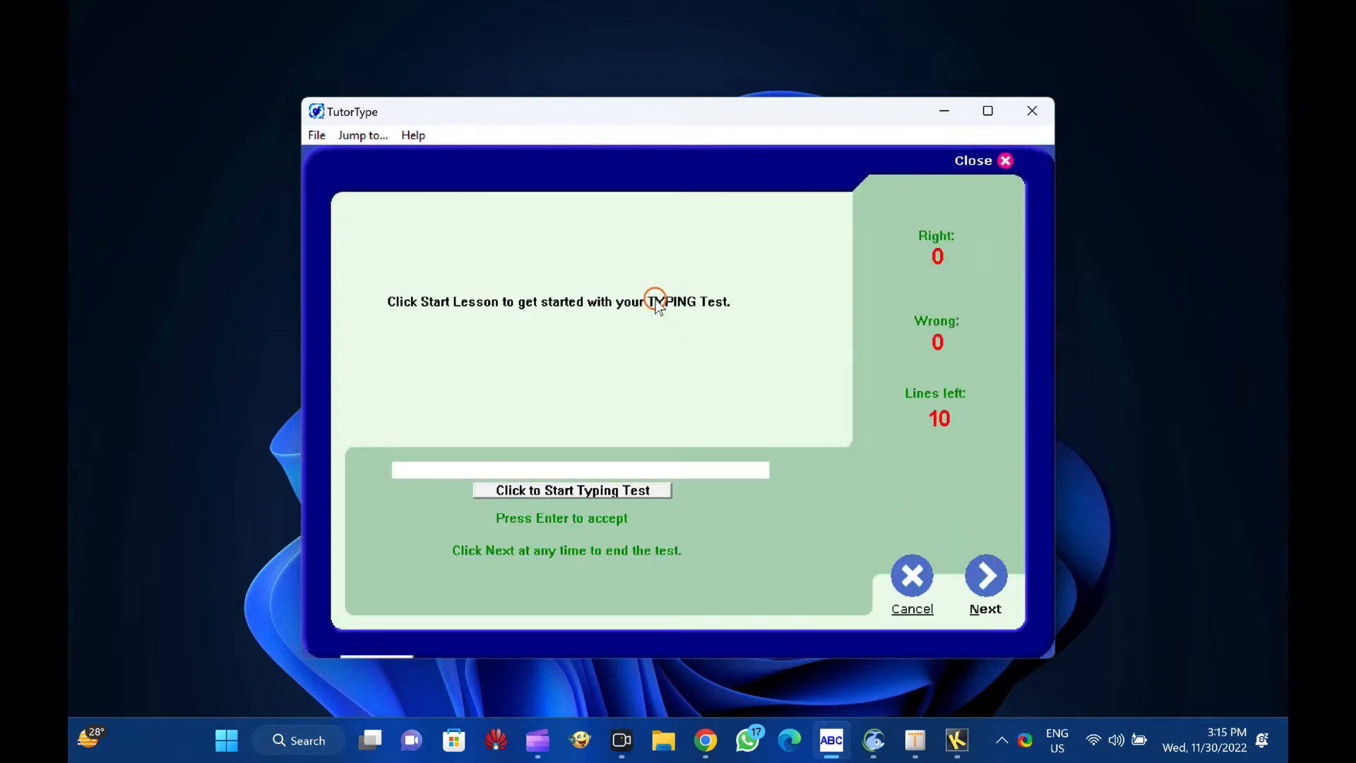
{"action": "mouse_move", "coordinate": [692, 314]}
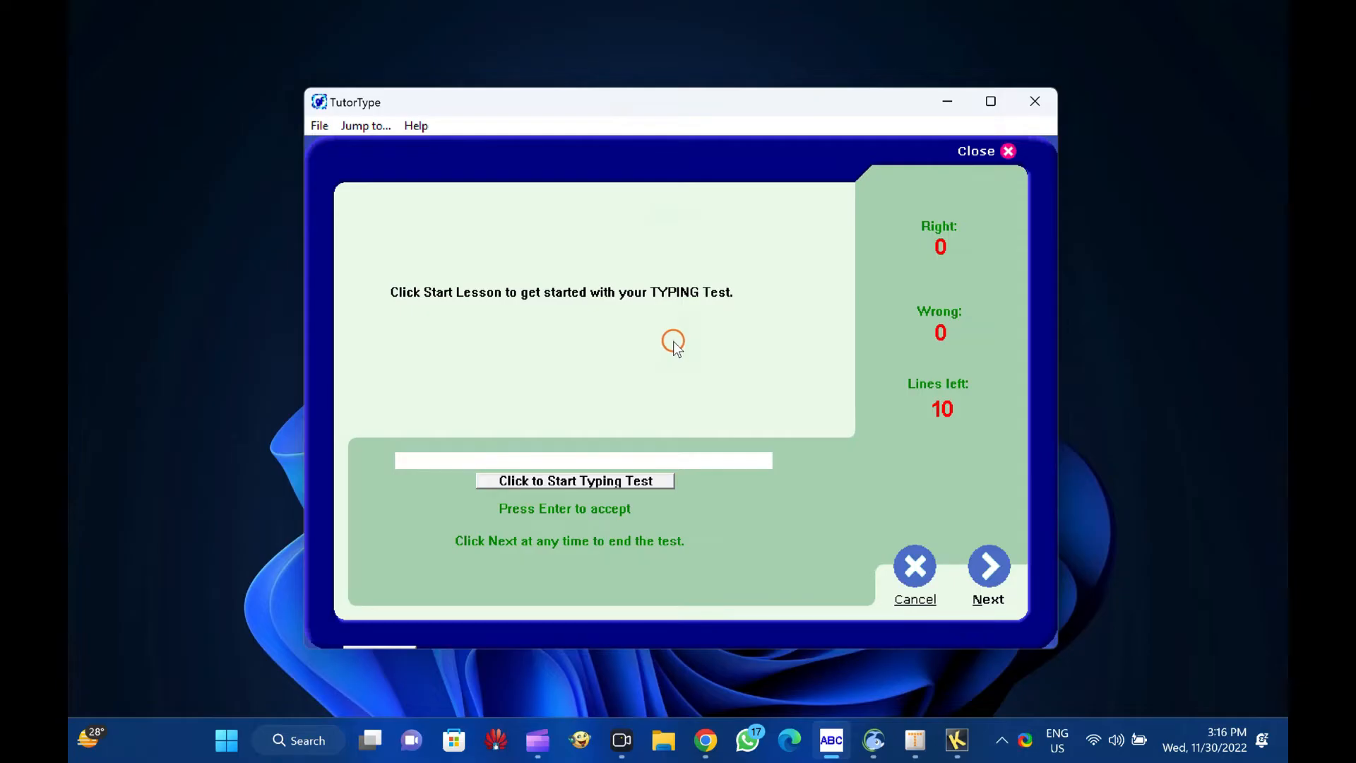
{"action": "mouse_move", "coordinate": [1218, 314]}
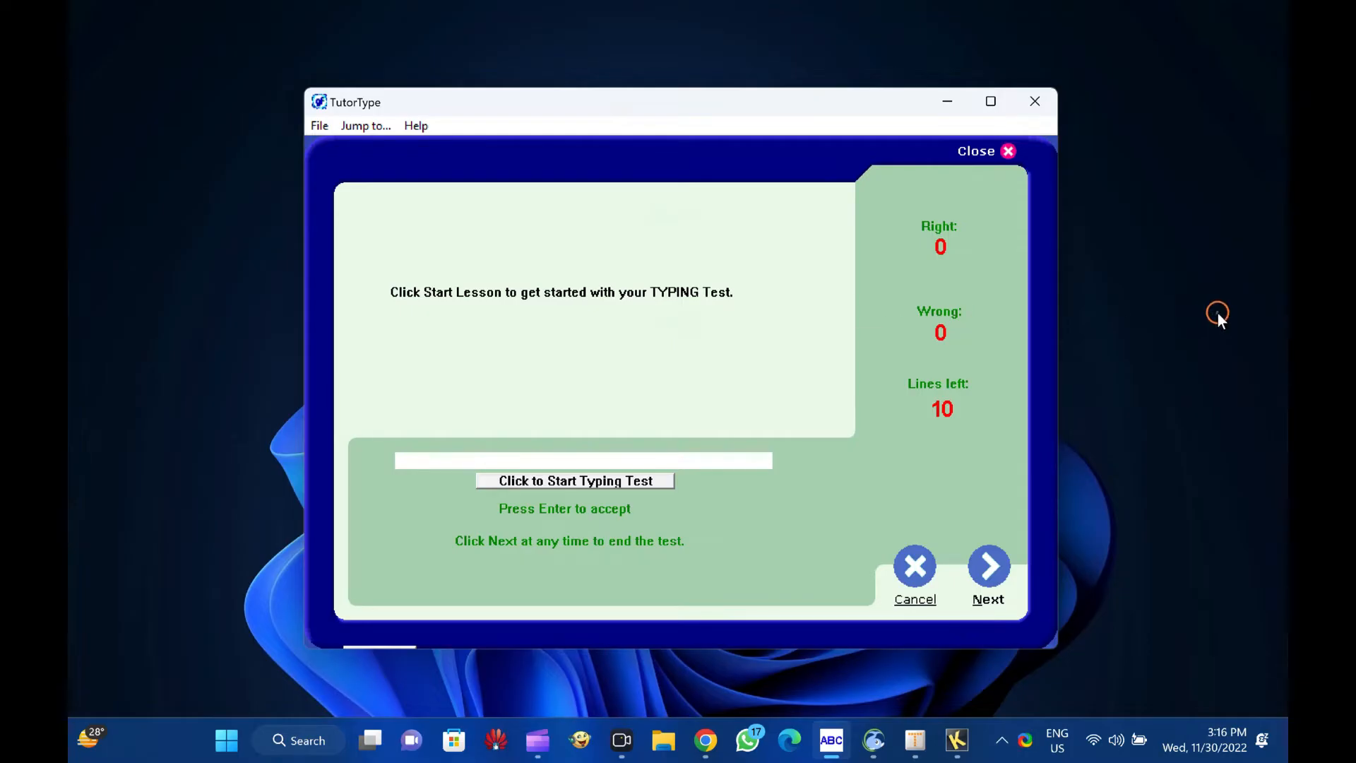
{"action": "mouse_move", "coordinate": [1239, 318]}
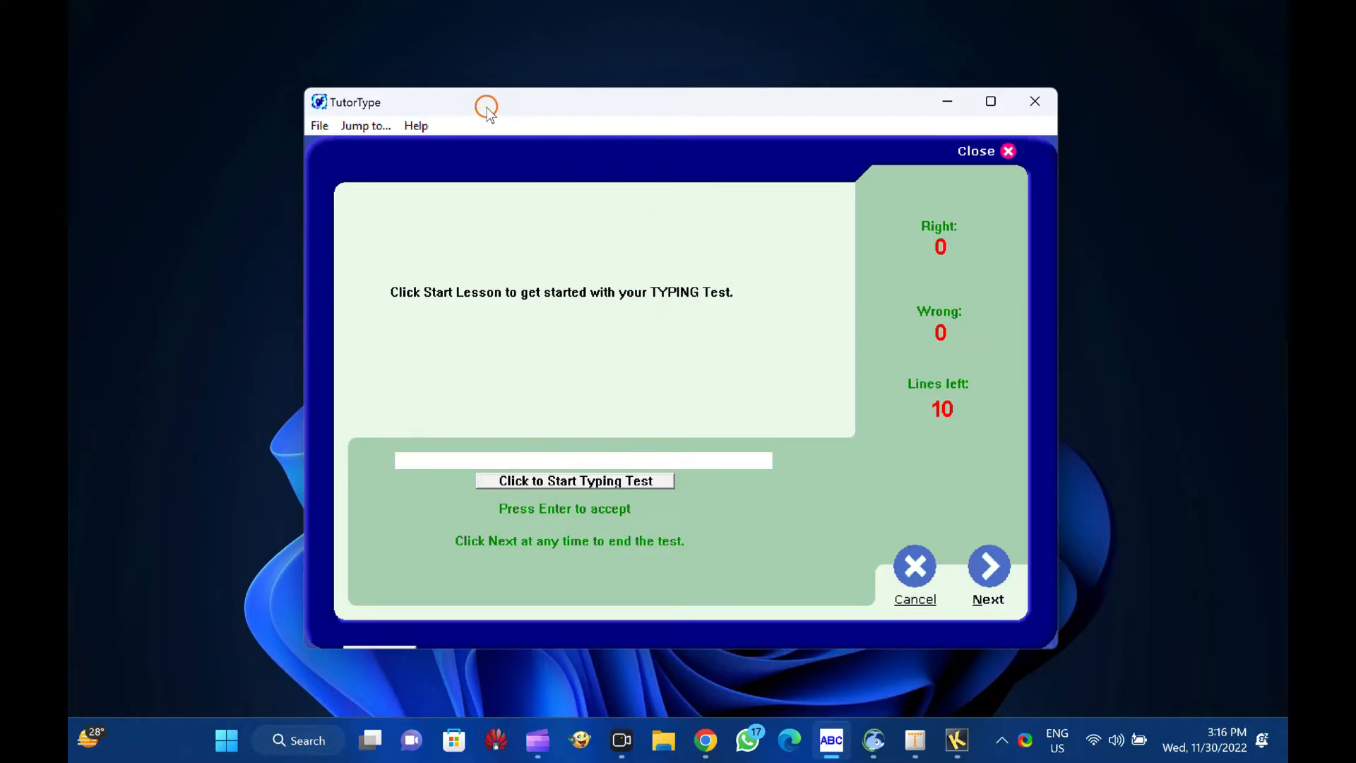
{"action": "mouse_move", "coordinate": [484, 113]}
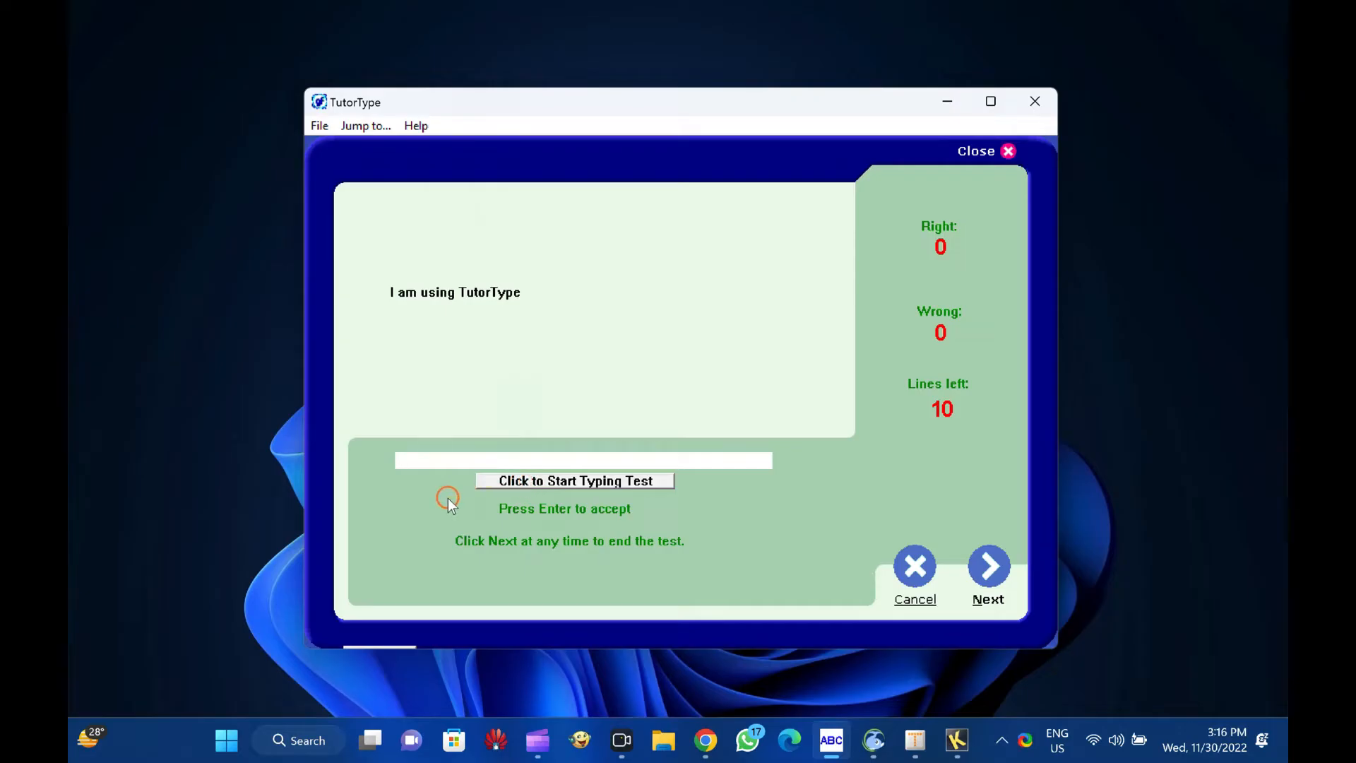
Leave the test line and return to the Studying page
{"action": "left_click", "coordinate": [575, 480]}
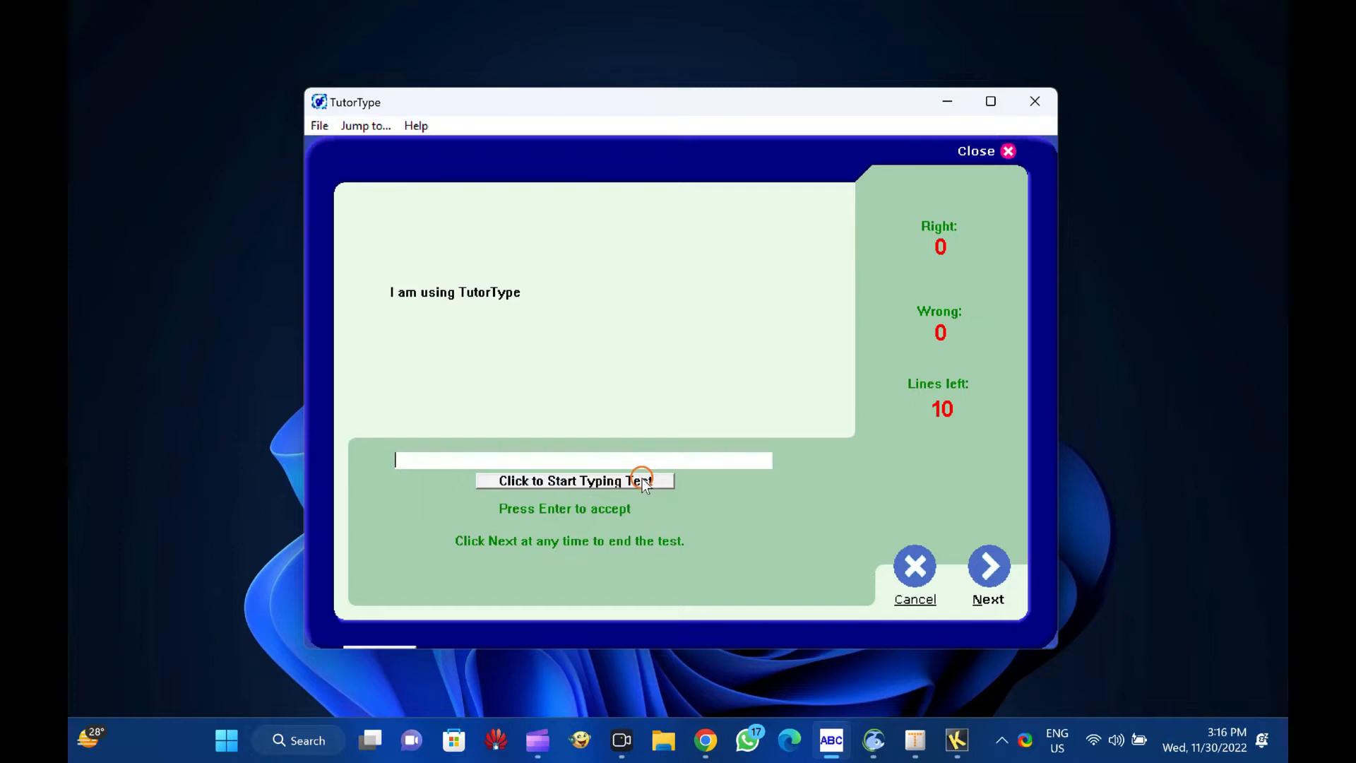
{"action": "left_click", "coordinate": [914, 570]}
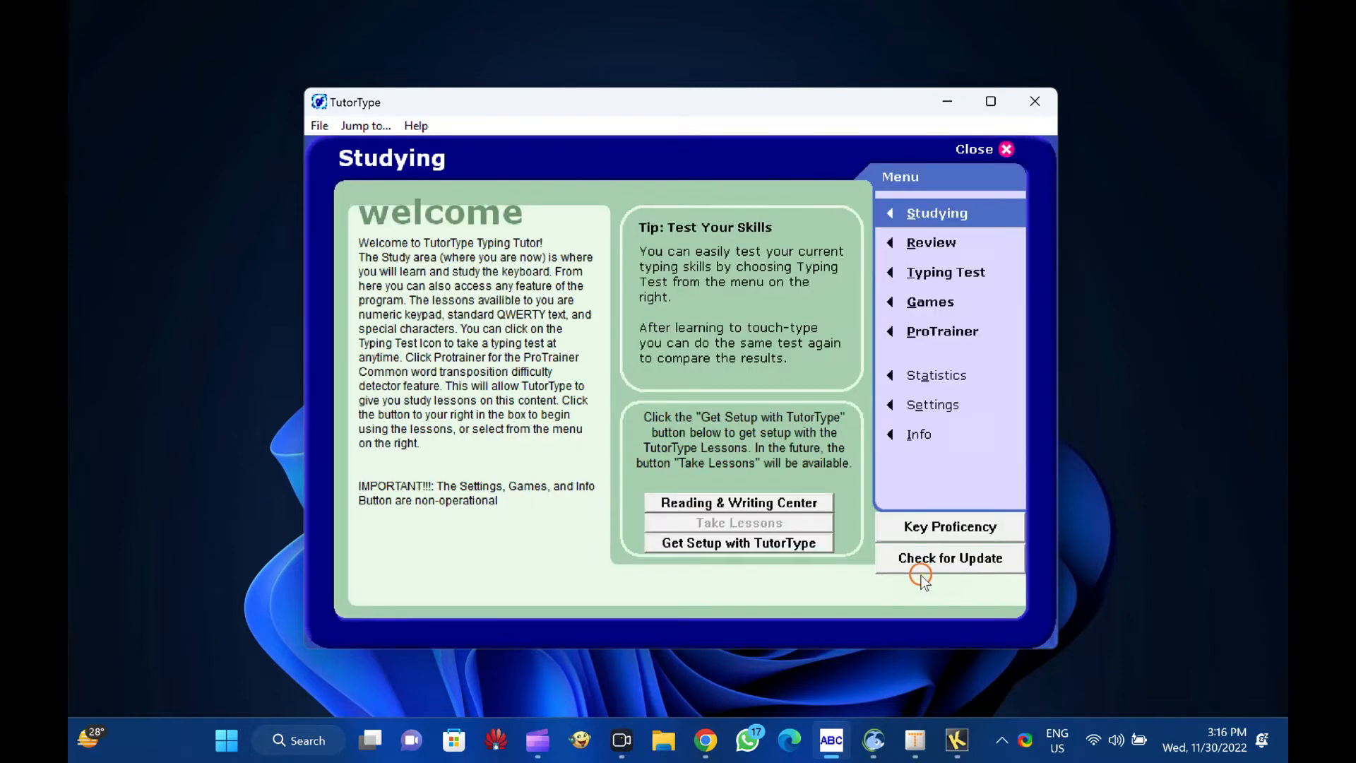
{"action": "left_click", "coordinate": [931, 242]}
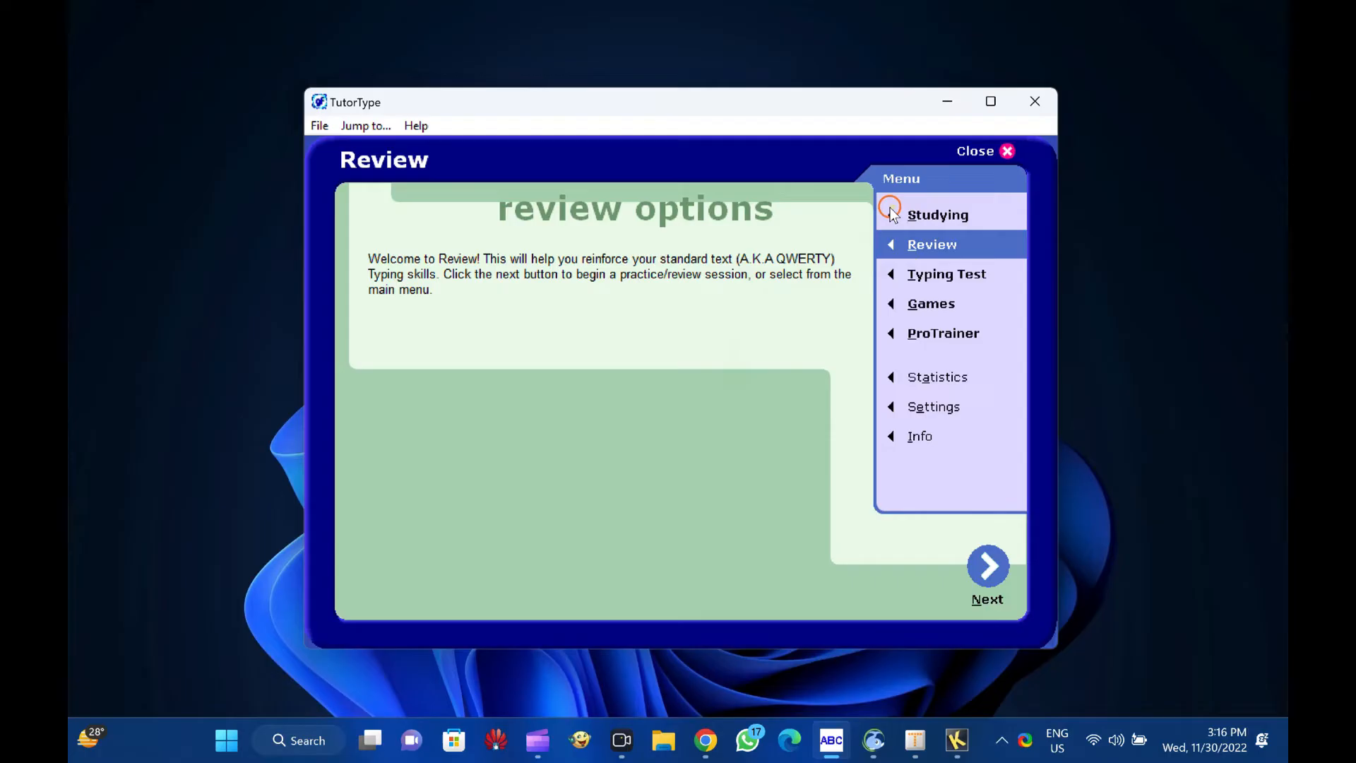
Revisit the Typing Test, exit TutorType and dismiss the Games Factory notice with OK
{"action": "left_click", "coordinate": [938, 214]}
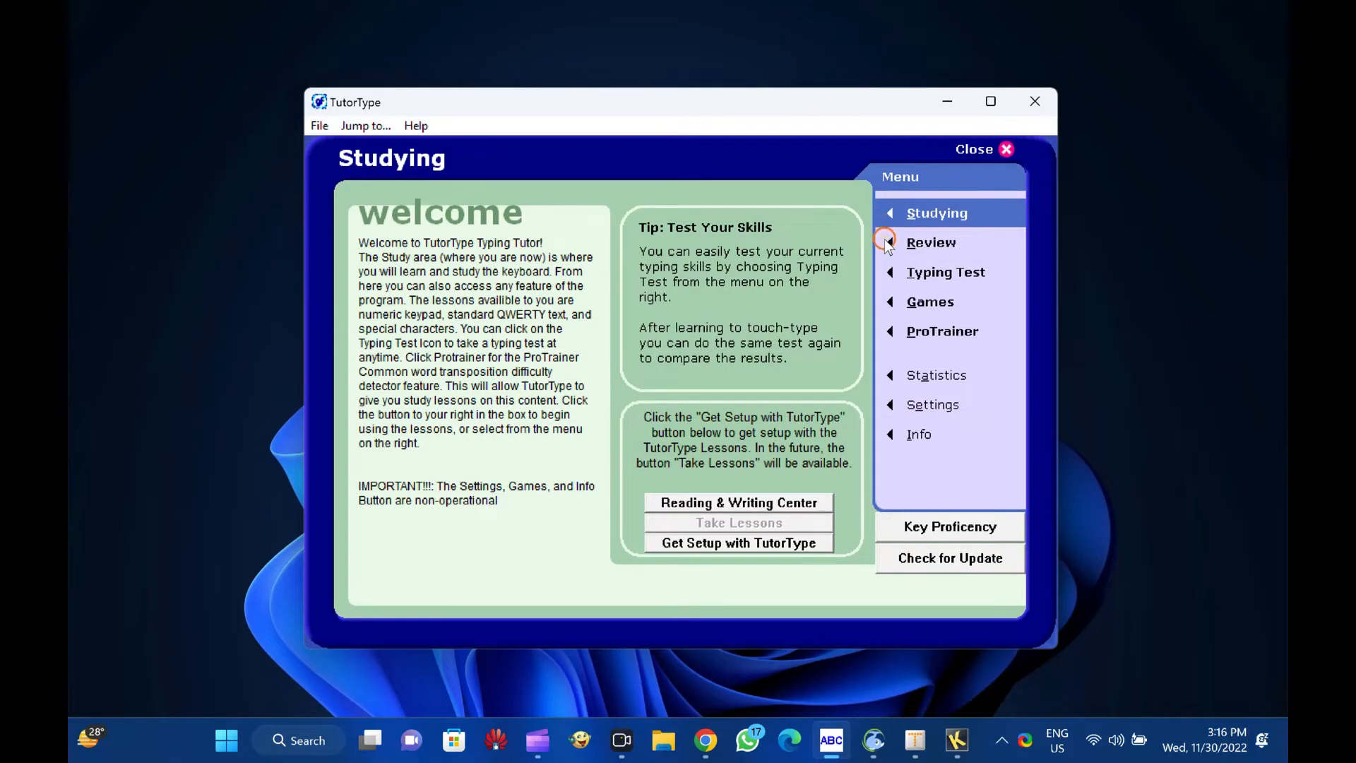
{"action": "left_click", "coordinate": [945, 272]}
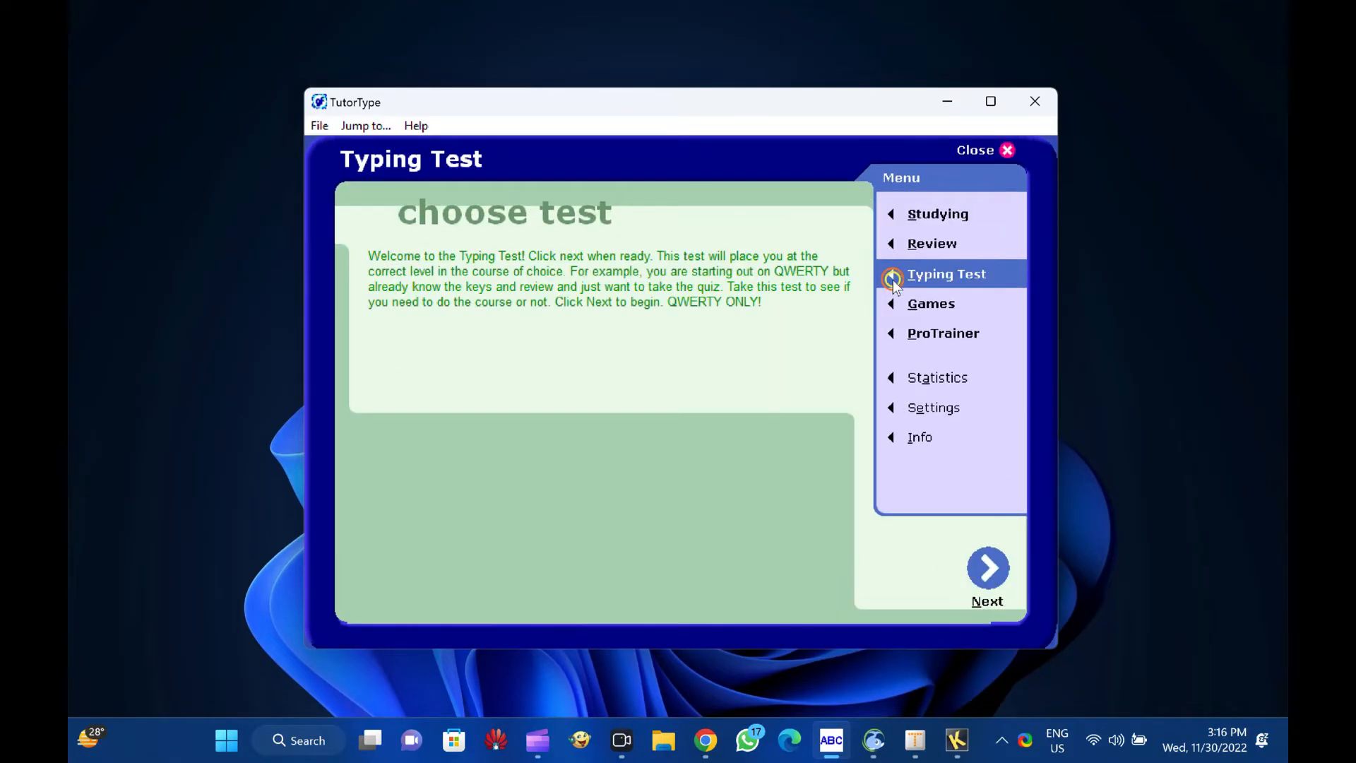
{"action": "mouse_move", "coordinate": [908, 336]}
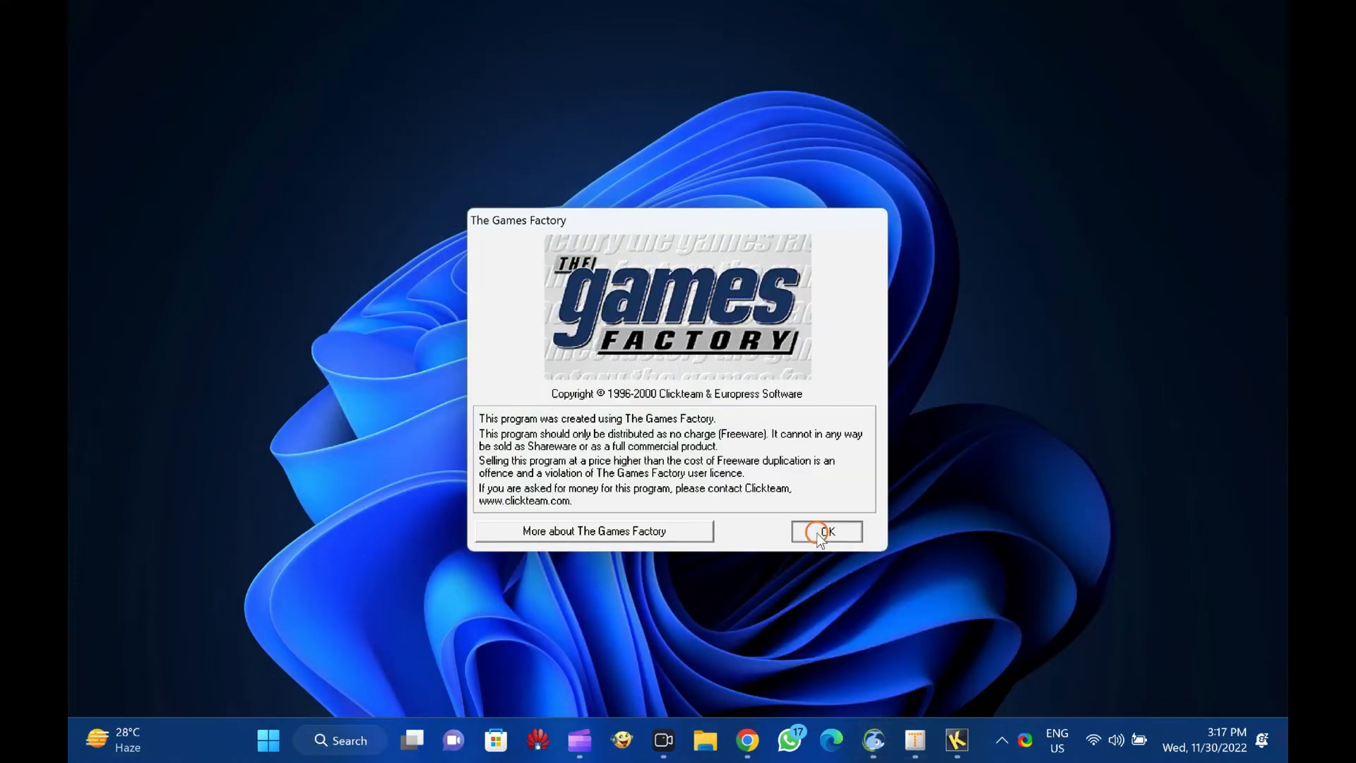
{"action": "left_click", "coordinate": [826, 532]}
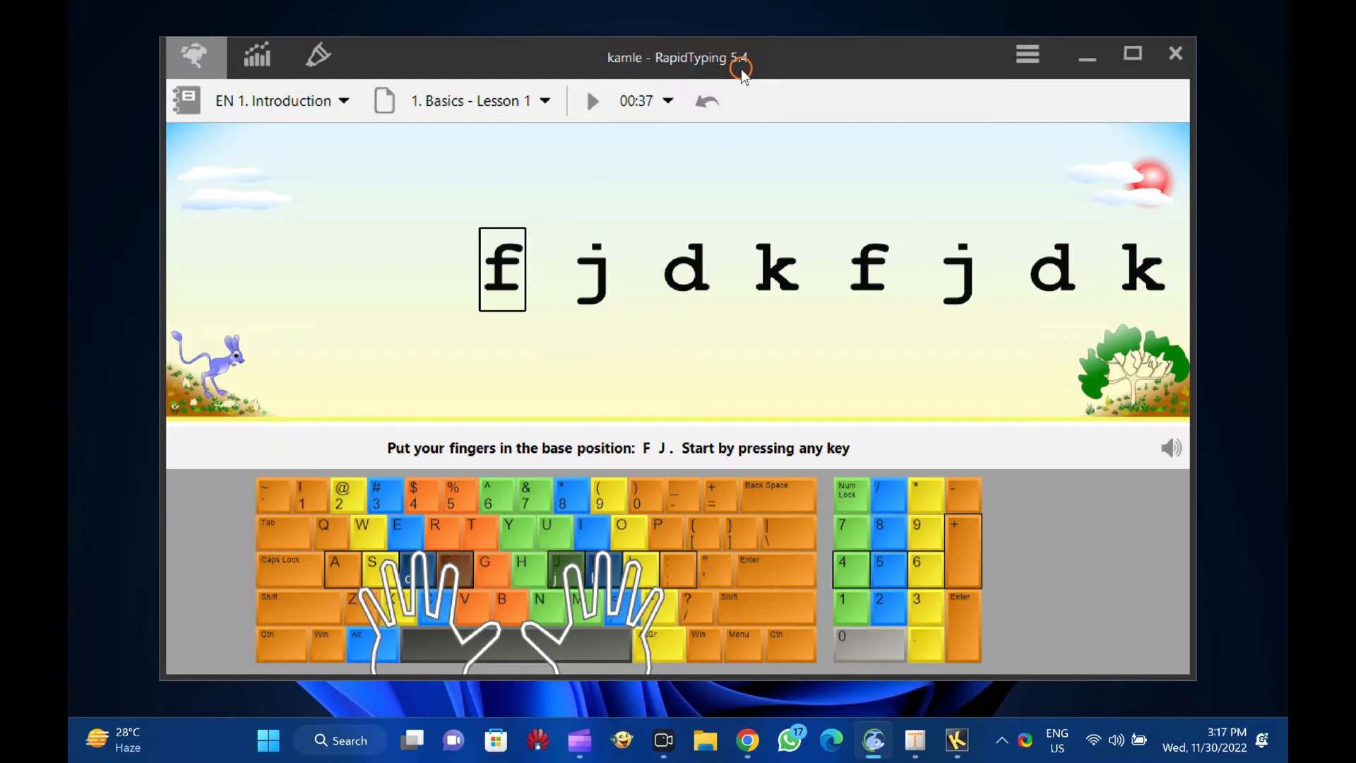
{"action": "mouse_move", "coordinate": [530, 302]}
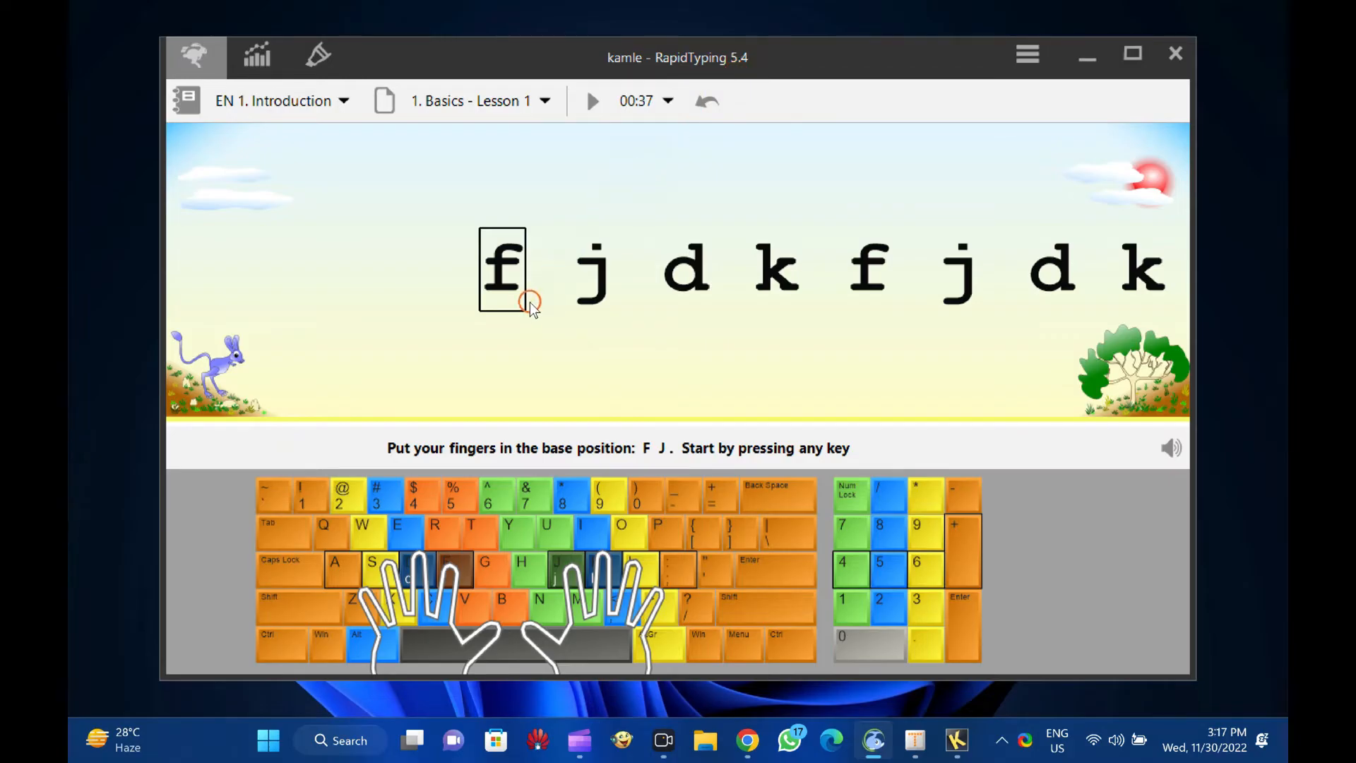
Begin Basics Lesson 1 with a keypress and type the prompted home-row letters f and k
{"action": "key", "text": "f"}
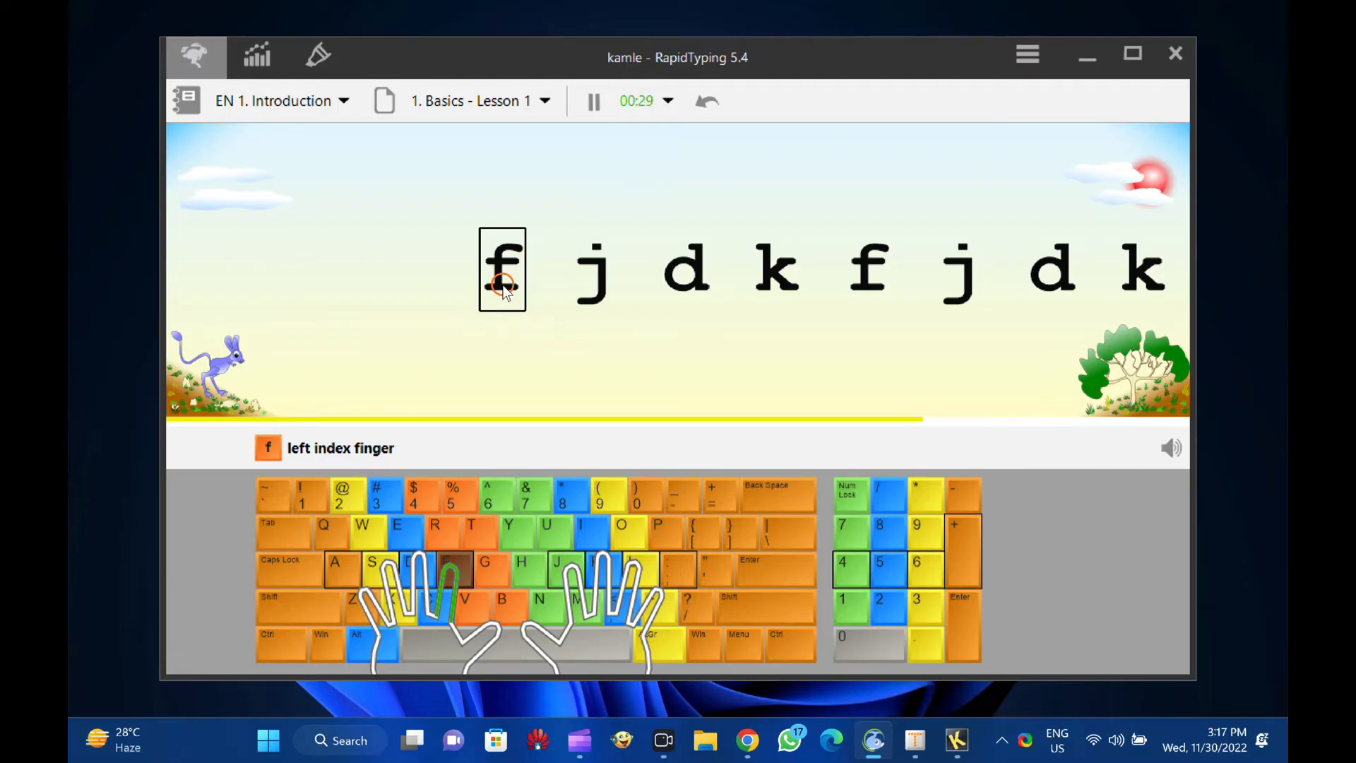
{"action": "type", "text": "fjd"}
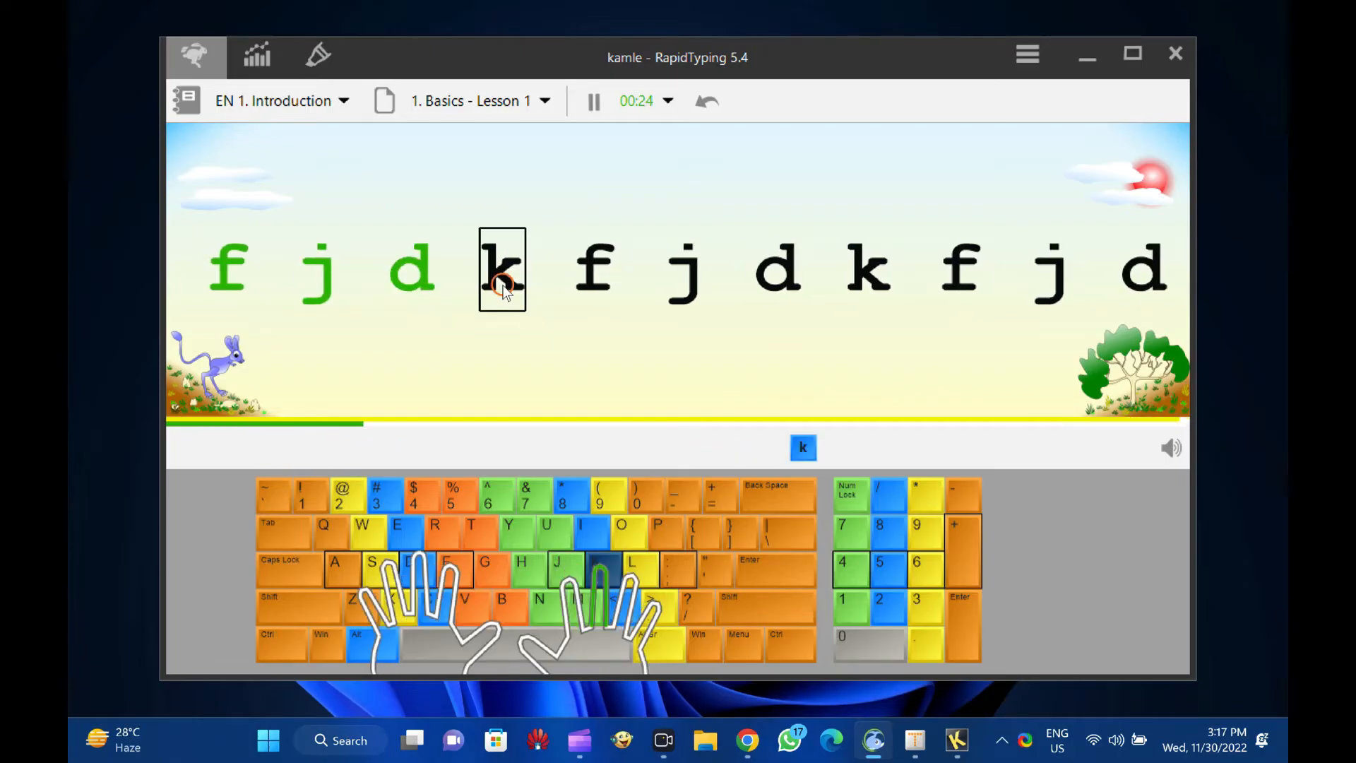
{"action": "type", "text": "k"}
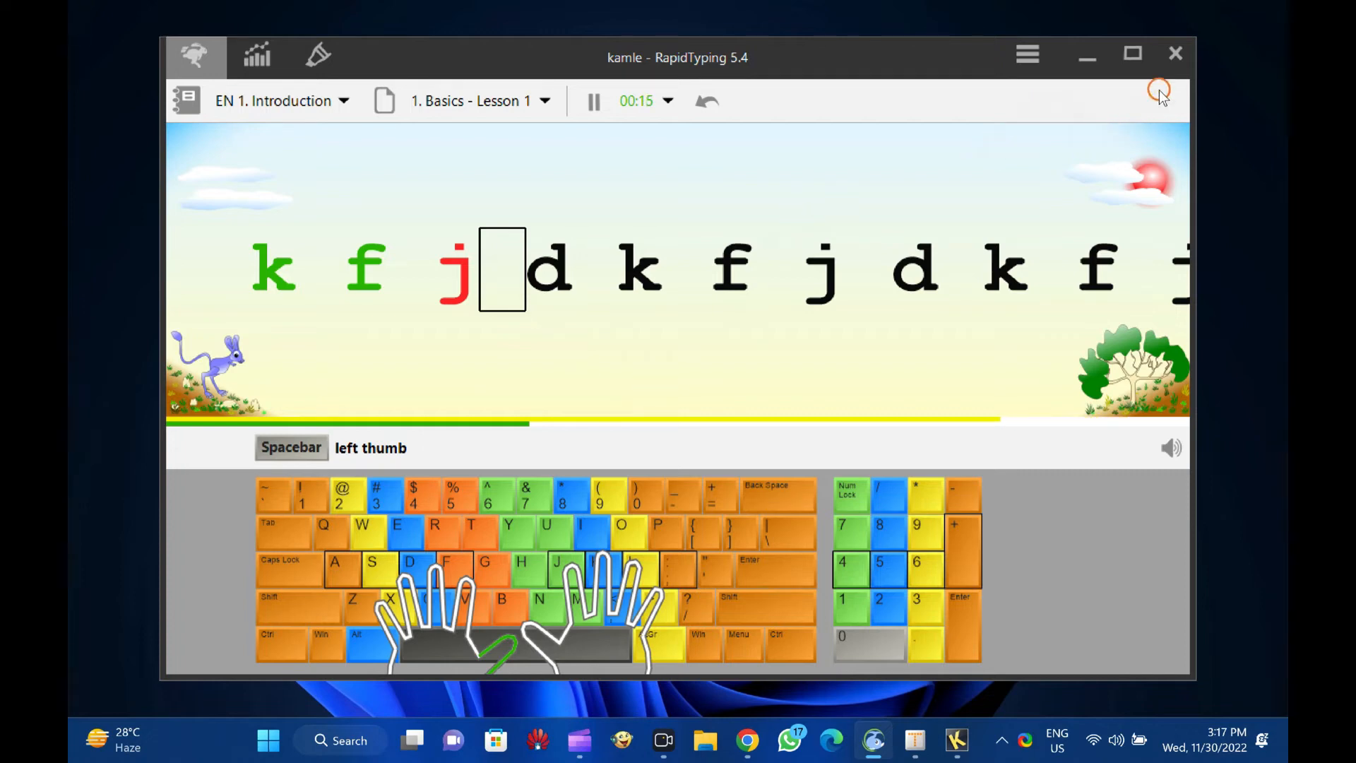
{"action": "mouse_move", "coordinate": [1146, 138]}
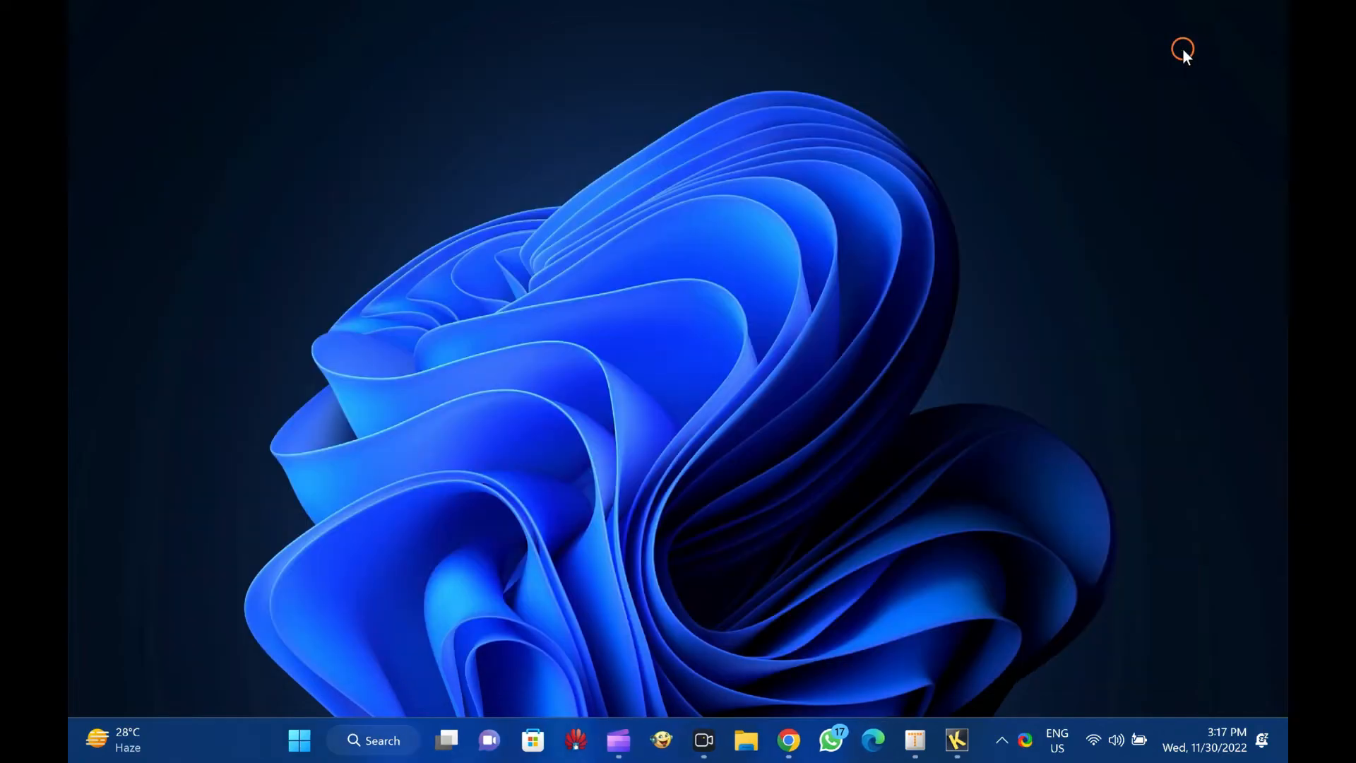
{"action": "mouse_move", "coordinate": [1131, 78]}
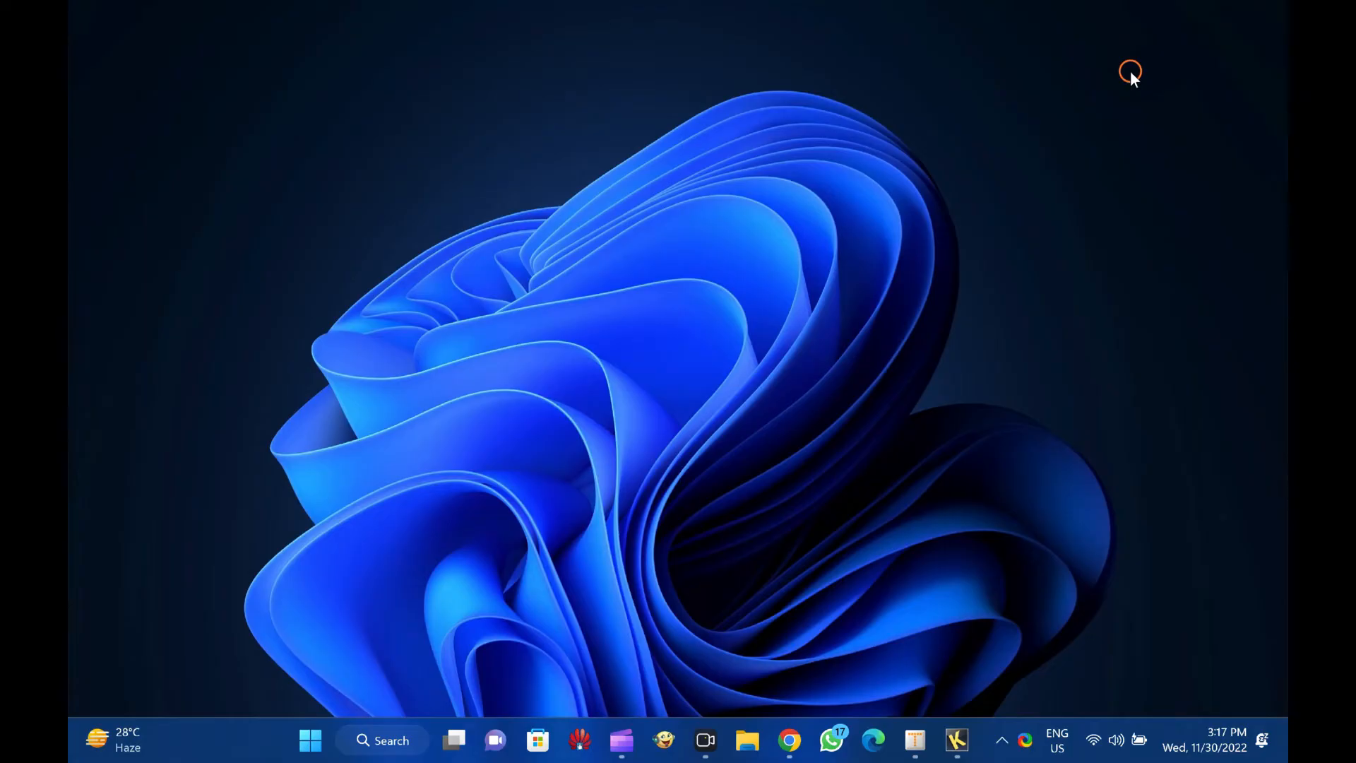
{"action": "left_click", "coordinate": [914, 741]}
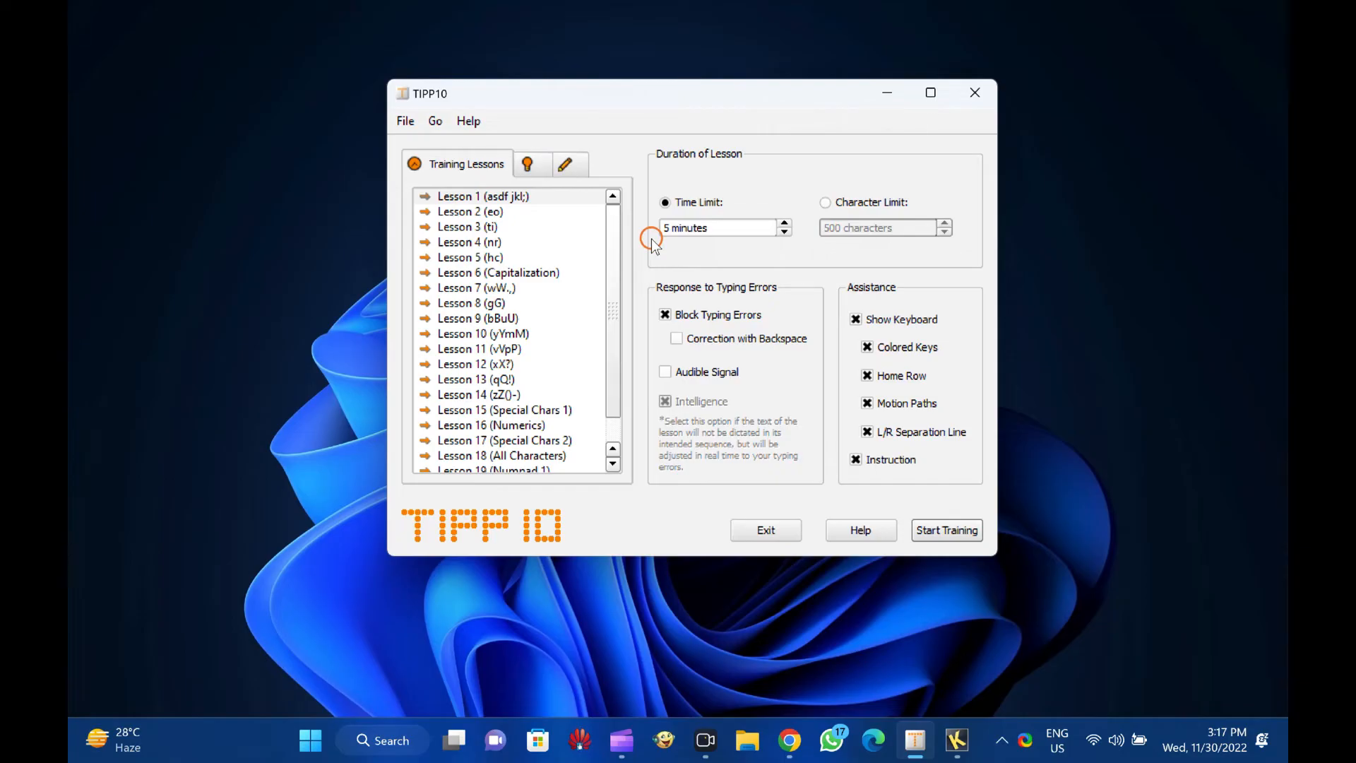
{"action": "mouse_move", "coordinate": [1021, 302]}
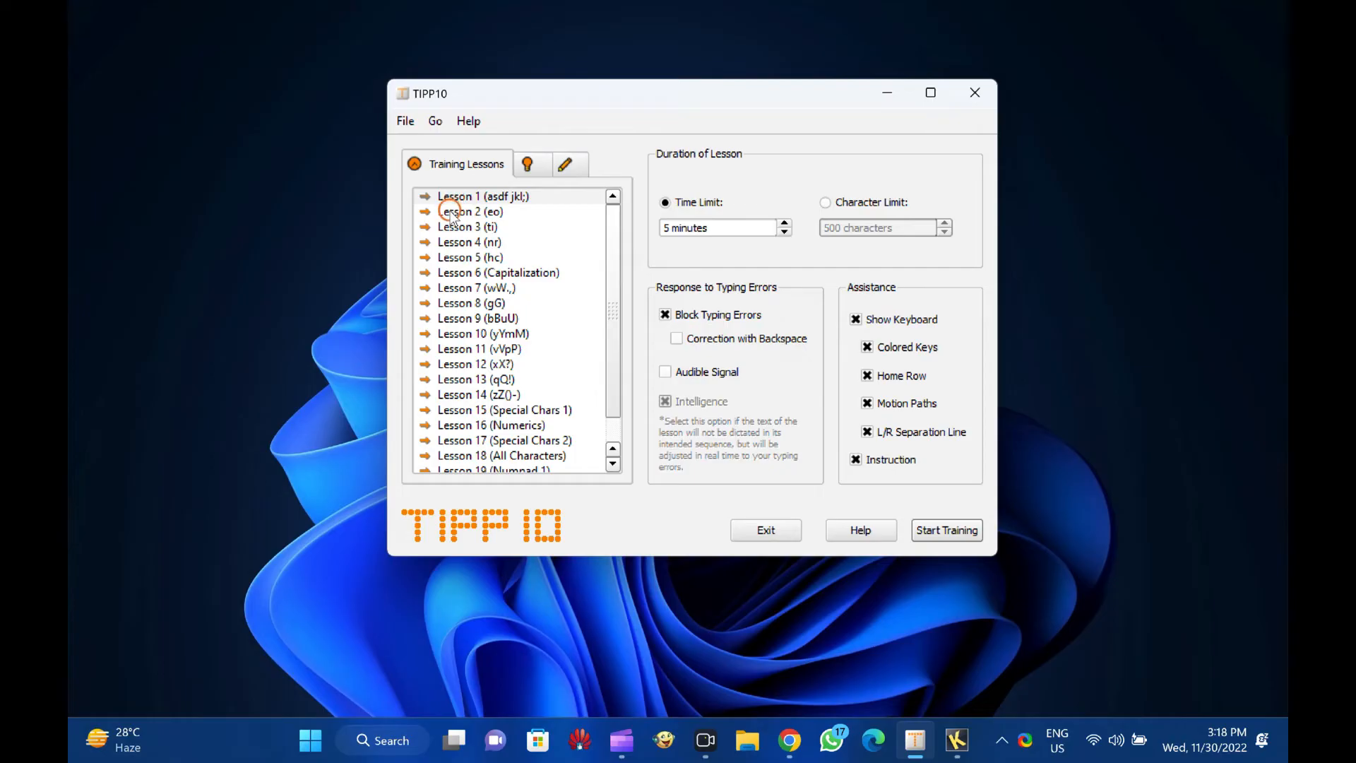
{"action": "left_click", "coordinate": [482, 197]}
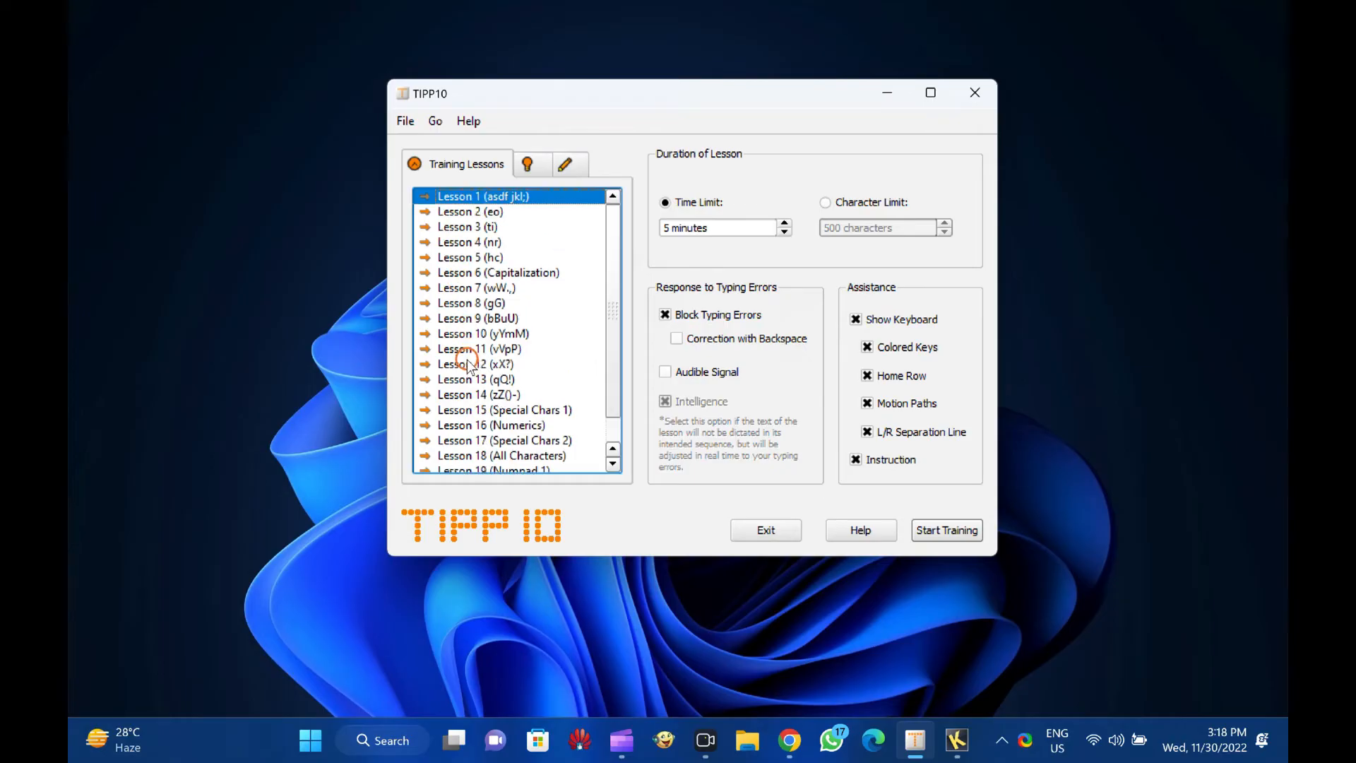
{"action": "mouse_move", "coordinate": [468, 363]}
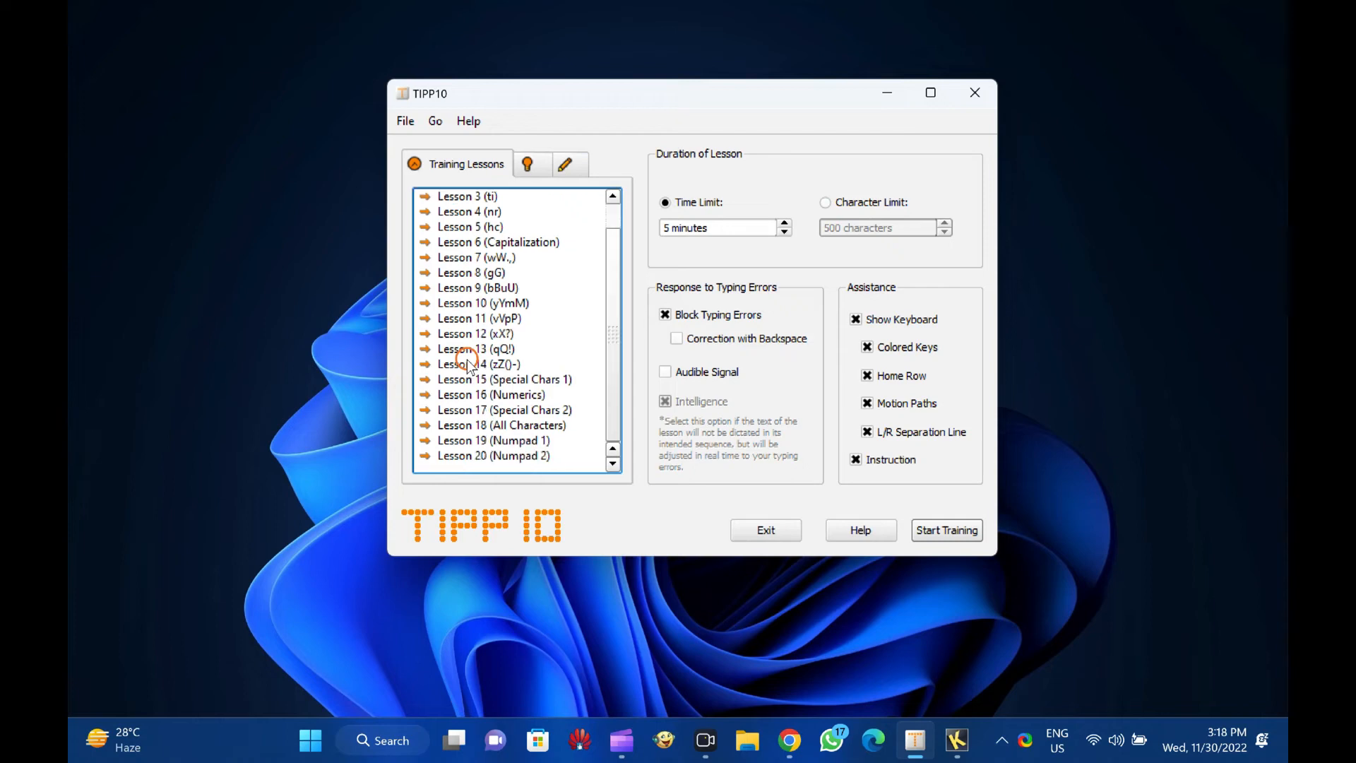
{"action": "left_click", "coordinate": [493, 457]}
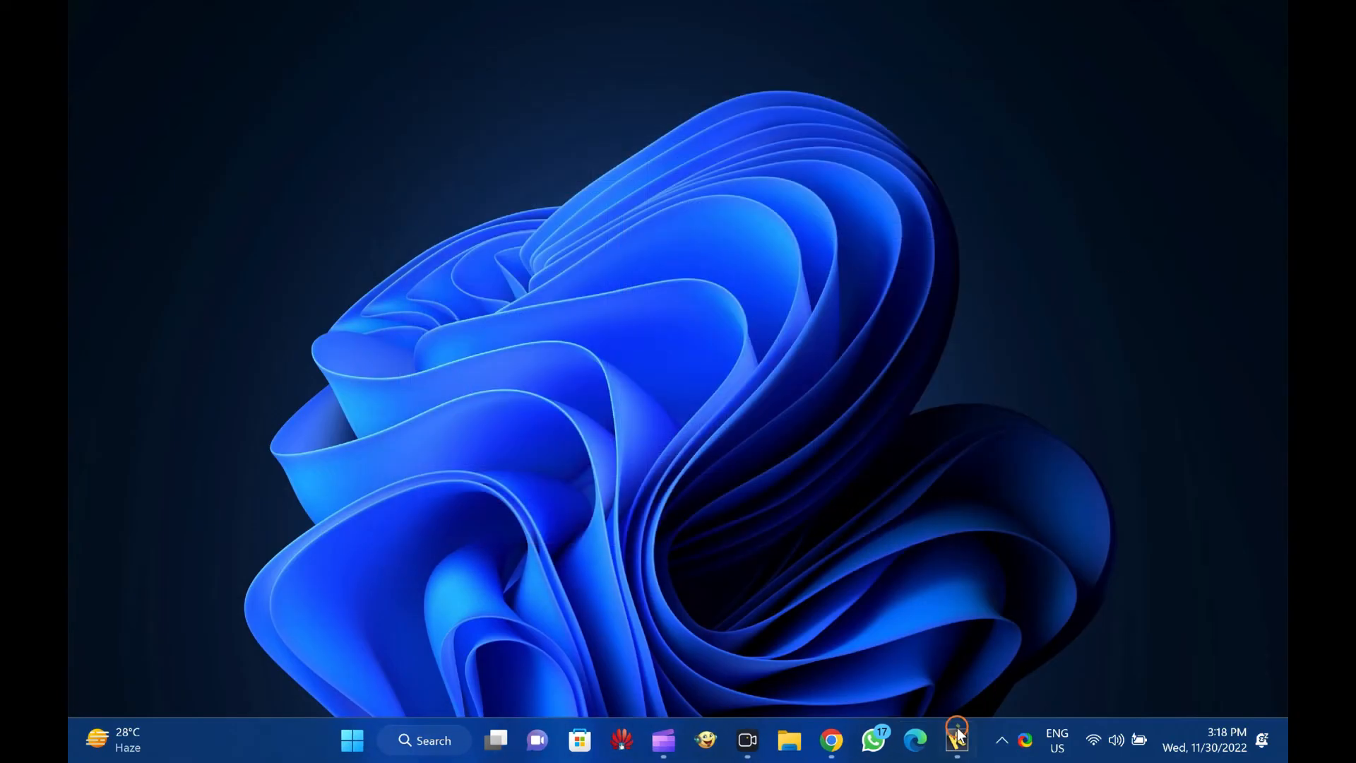
Bring KeyBlaze's Lesson 2 Home Row: Basics 1 forward and type 'asdf' for its first line
{"action": "left_click", "coordinate": [956, 739]}
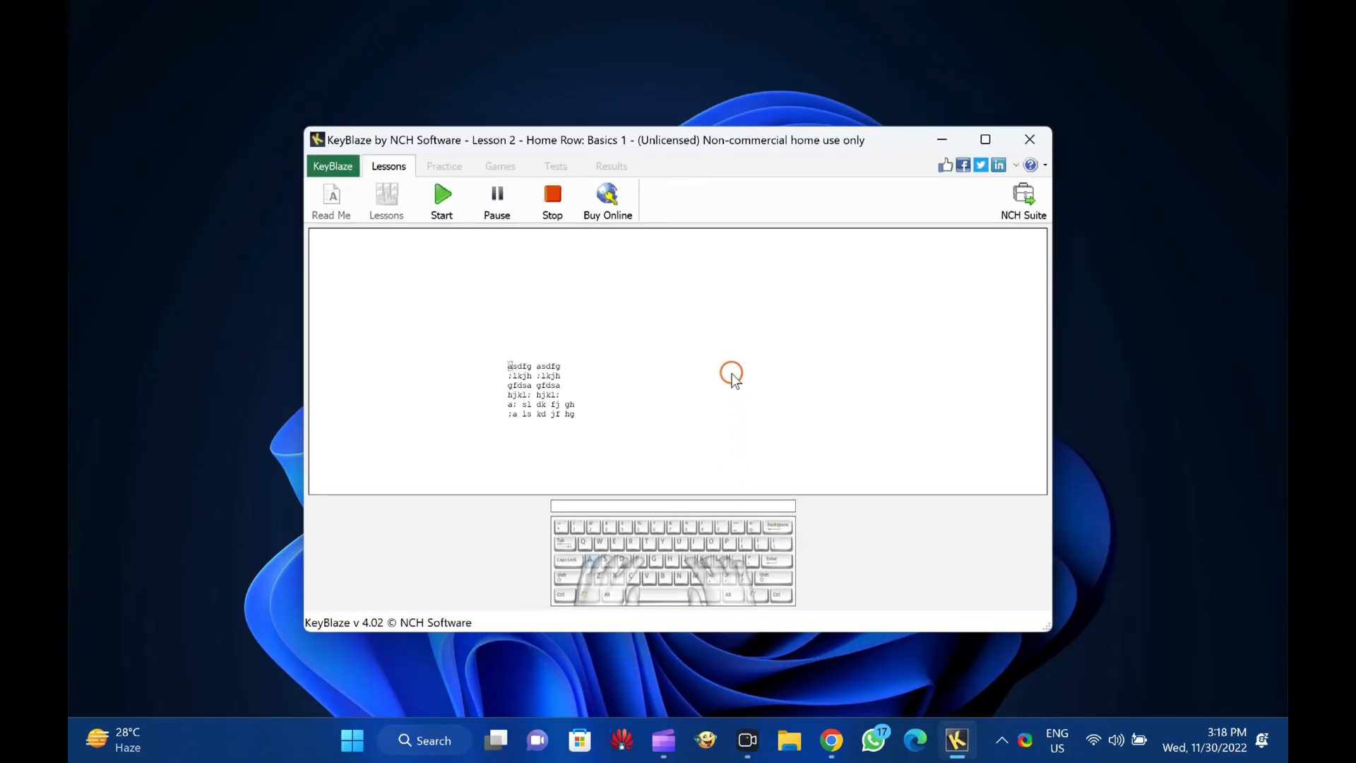
{"action": "type", "text": "asdf"}
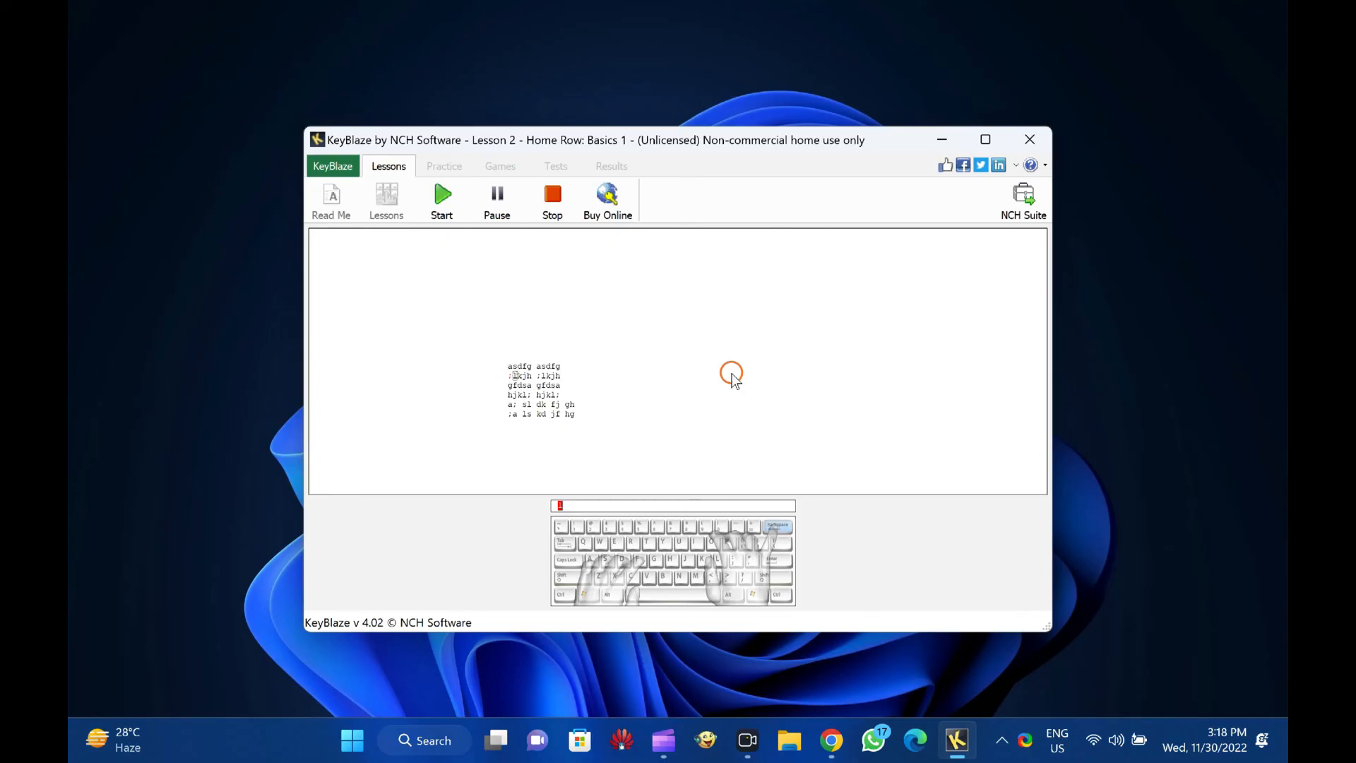
{"action": "mouse_move", "coordinate": [990, 117]}
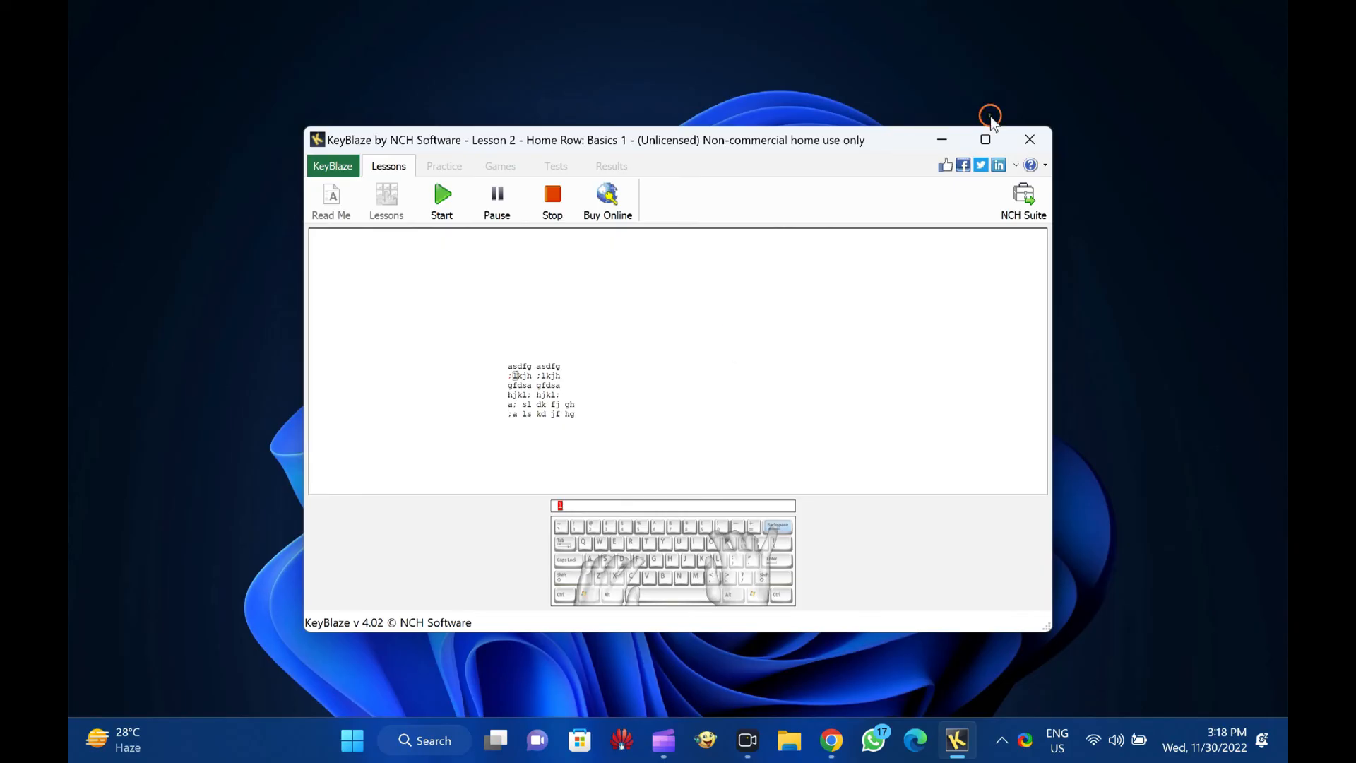